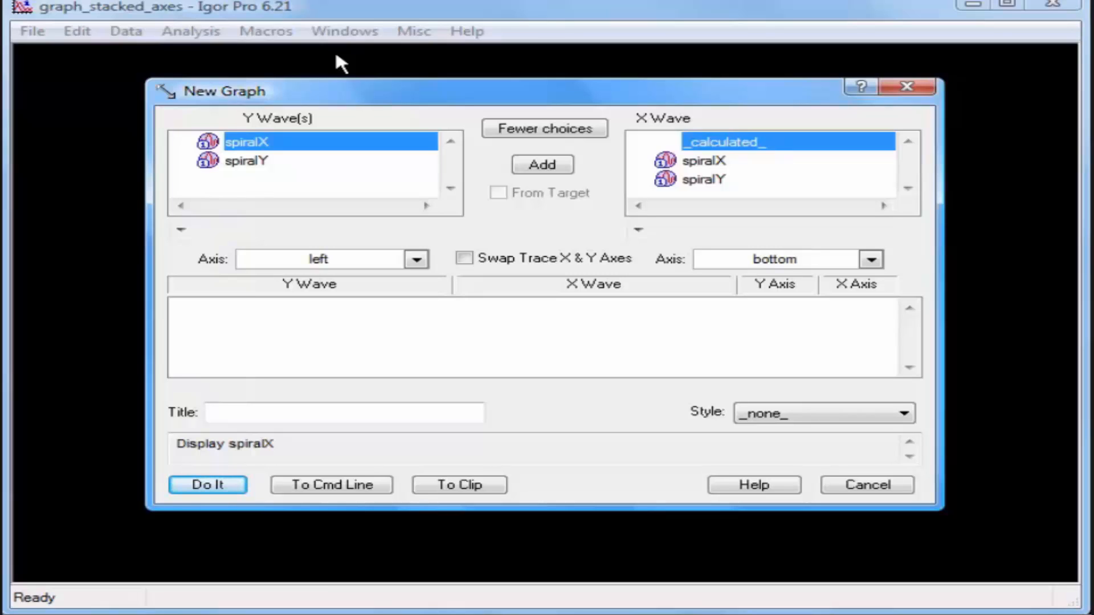
pyautogui.moveTo(353, 79)
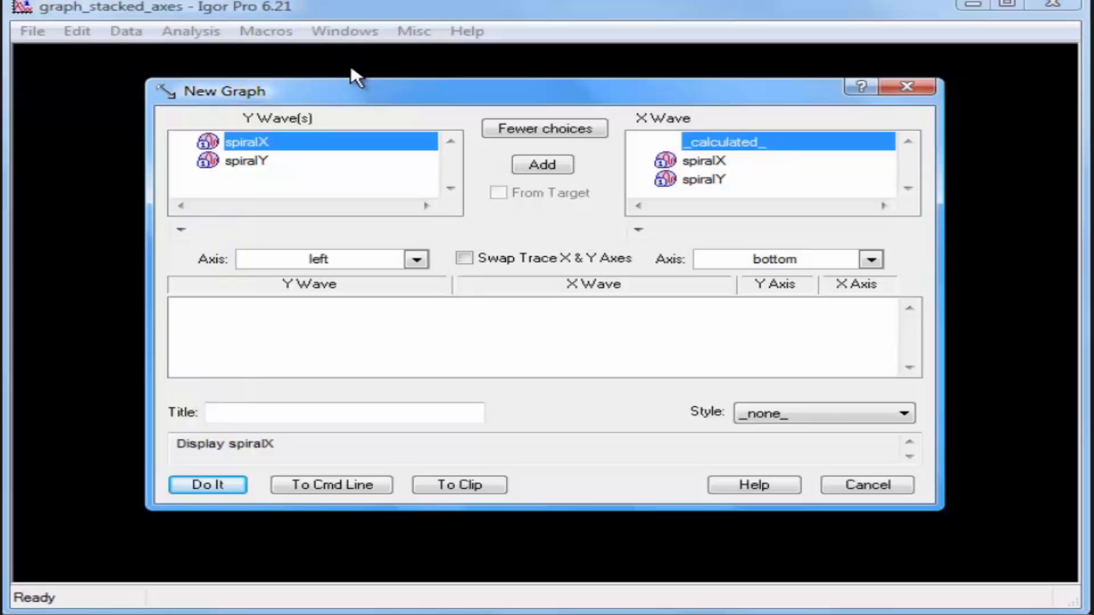
# Add spiralY to the Y-wave trace list and select spiralX as the next wave.
pyautogui.click(246, 160)
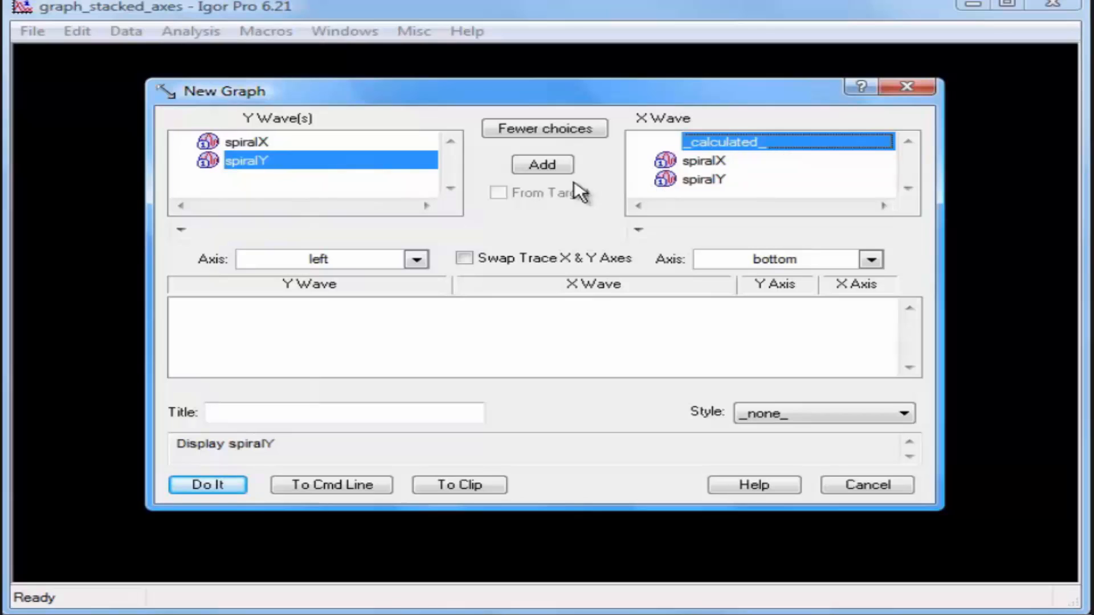
pyautogui.click(543, 164)
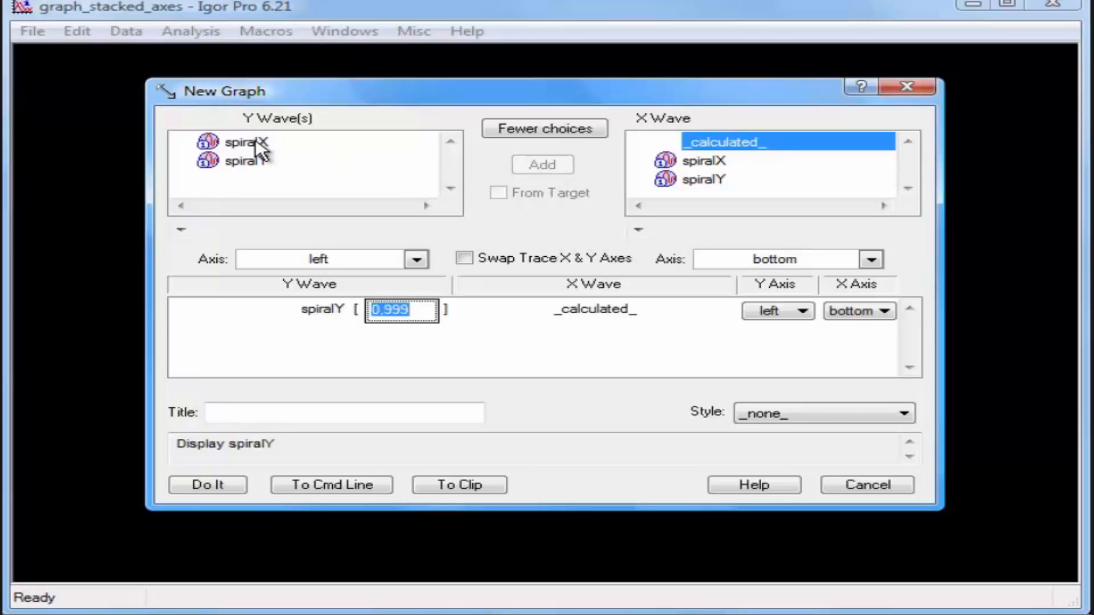
pyautogui.click(245, 142)
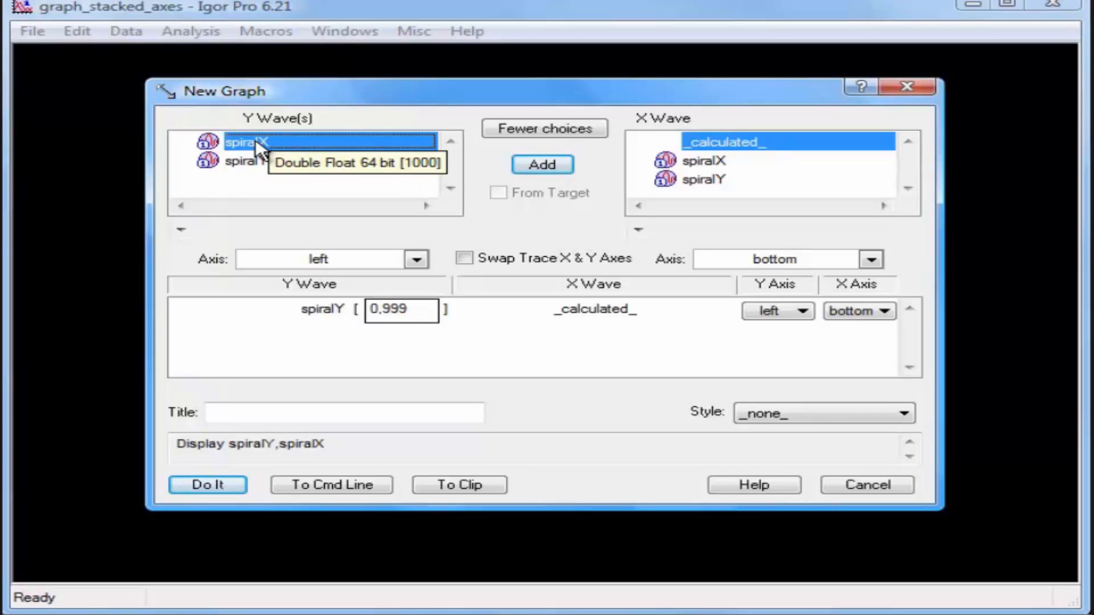
pyautogui.moveTo(588, 159)
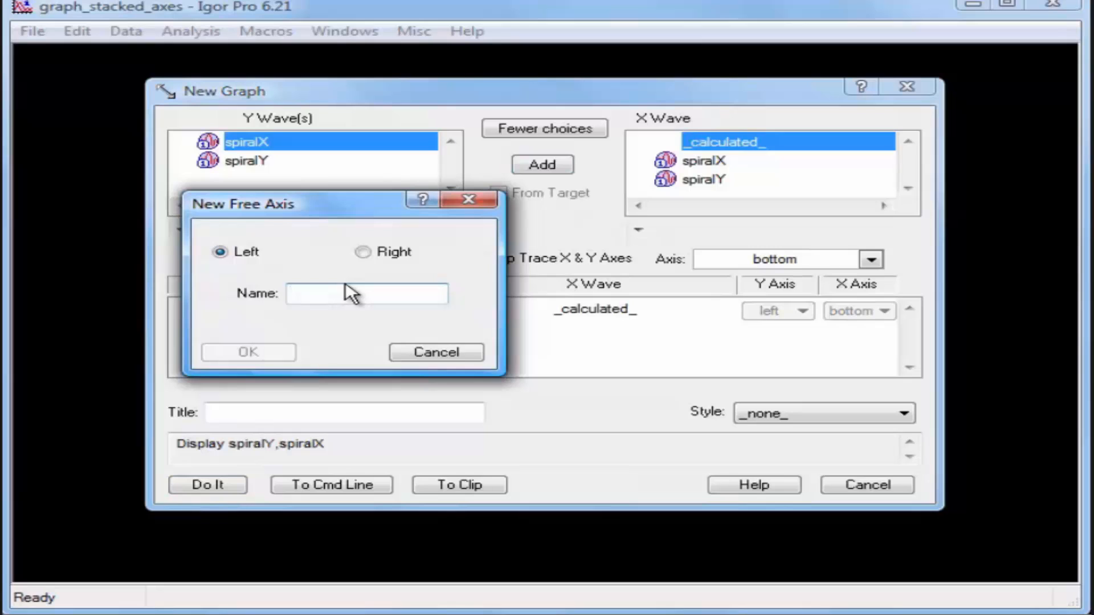
# Name the new free left axis L2 for spiralX and create the graph with both traces.
pyautogui.write('L')
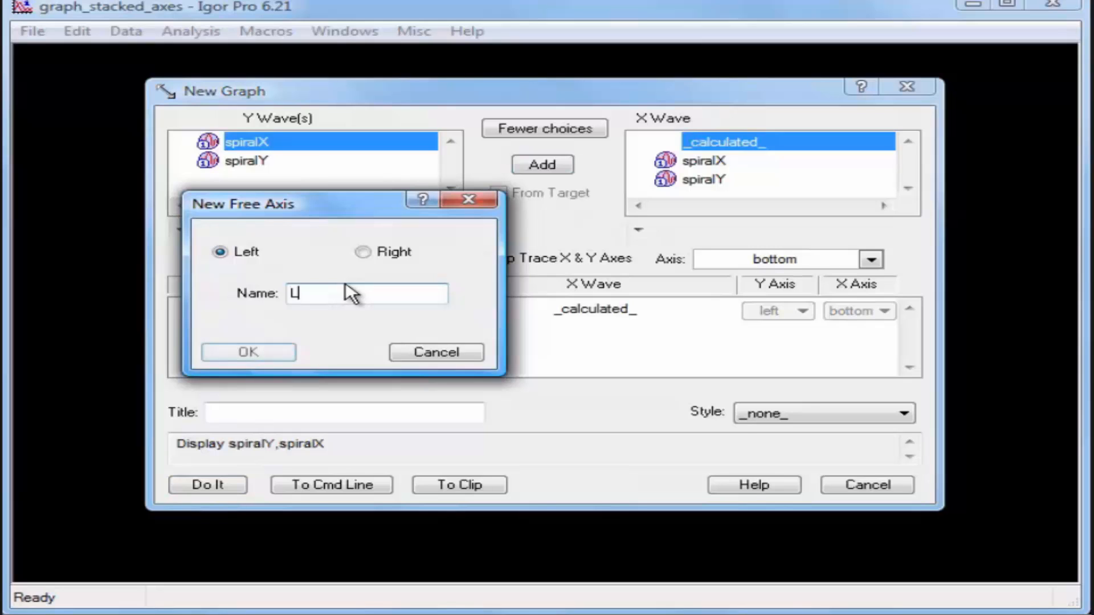
pyautogui.write('2')
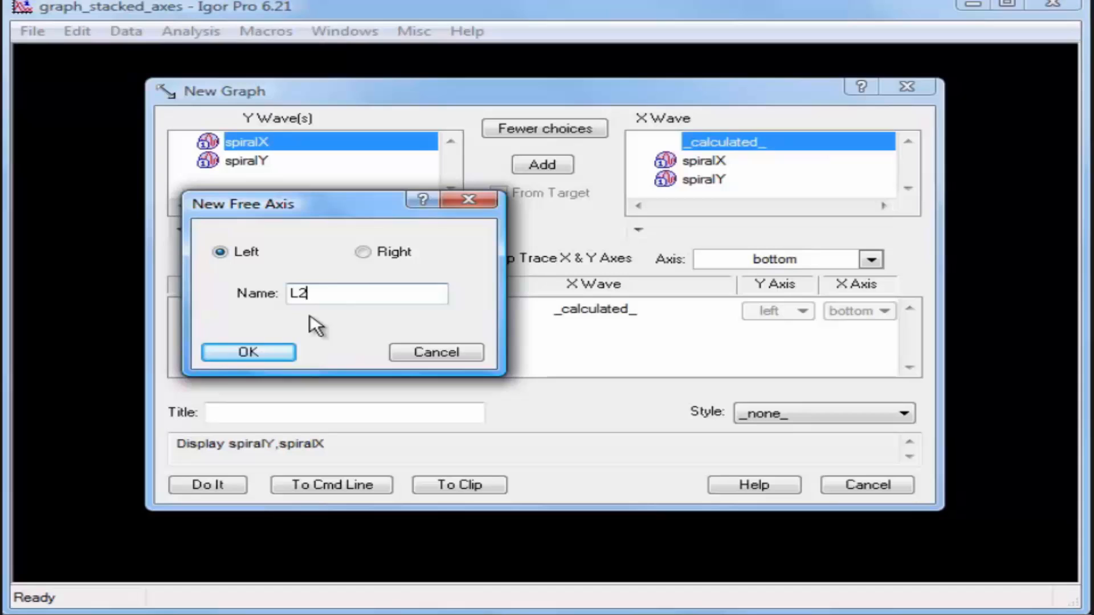
pyautogui.click(249, 352)
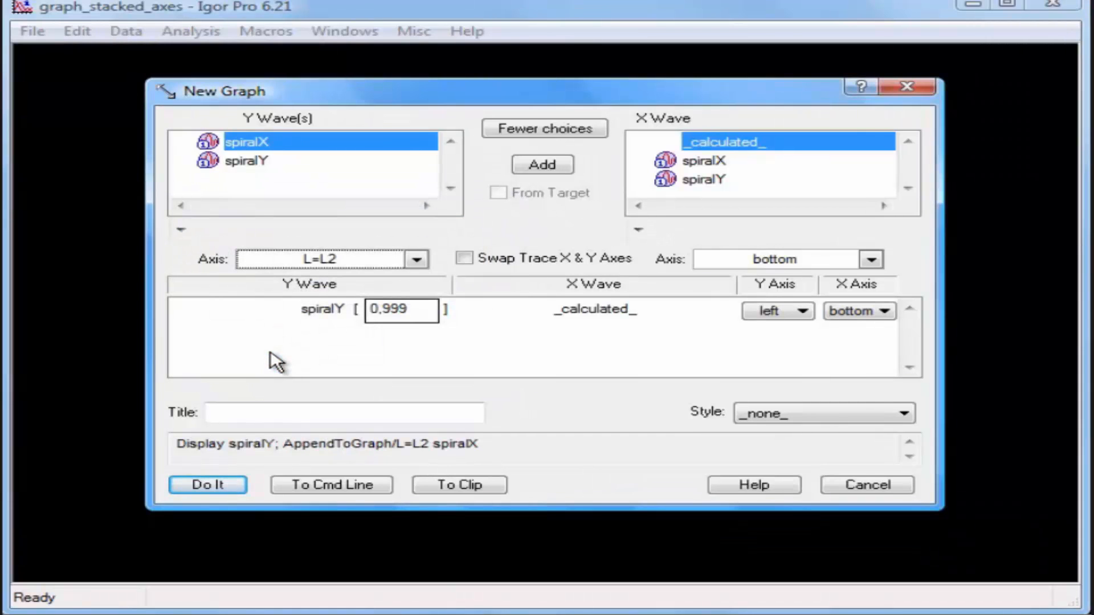
pyautogui.click(208, 486)
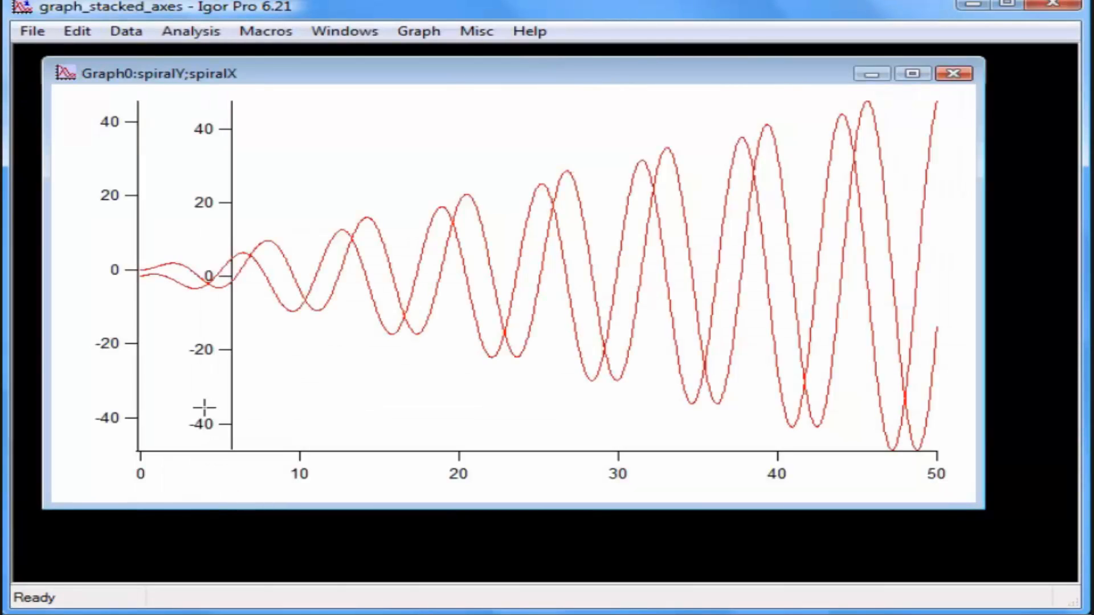
pyautogui.moveTo(296, 162)
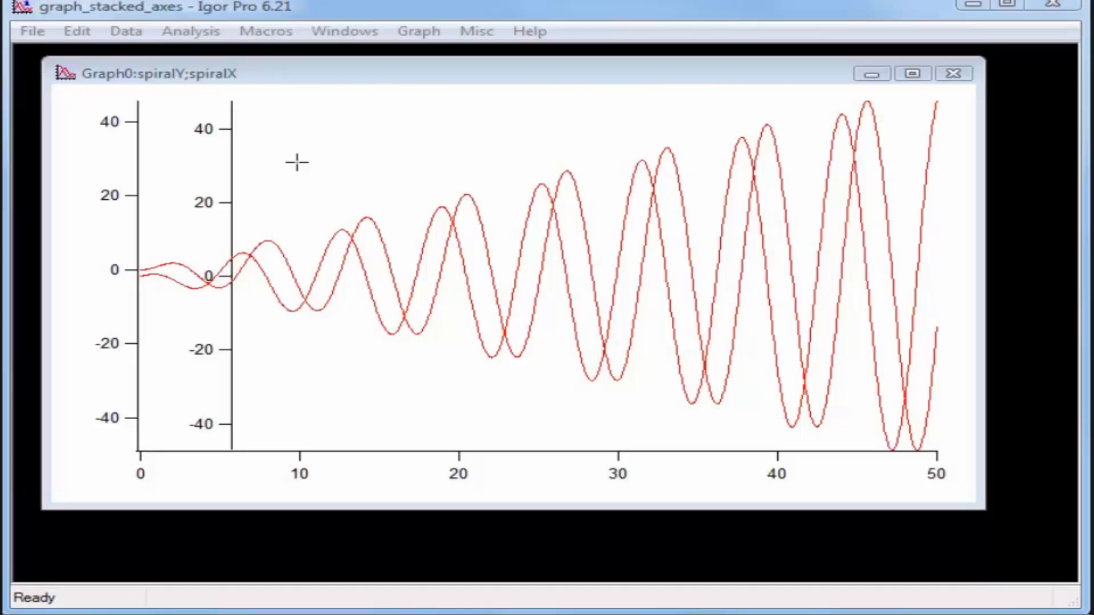
pyautogui.moveTo(139, 166)
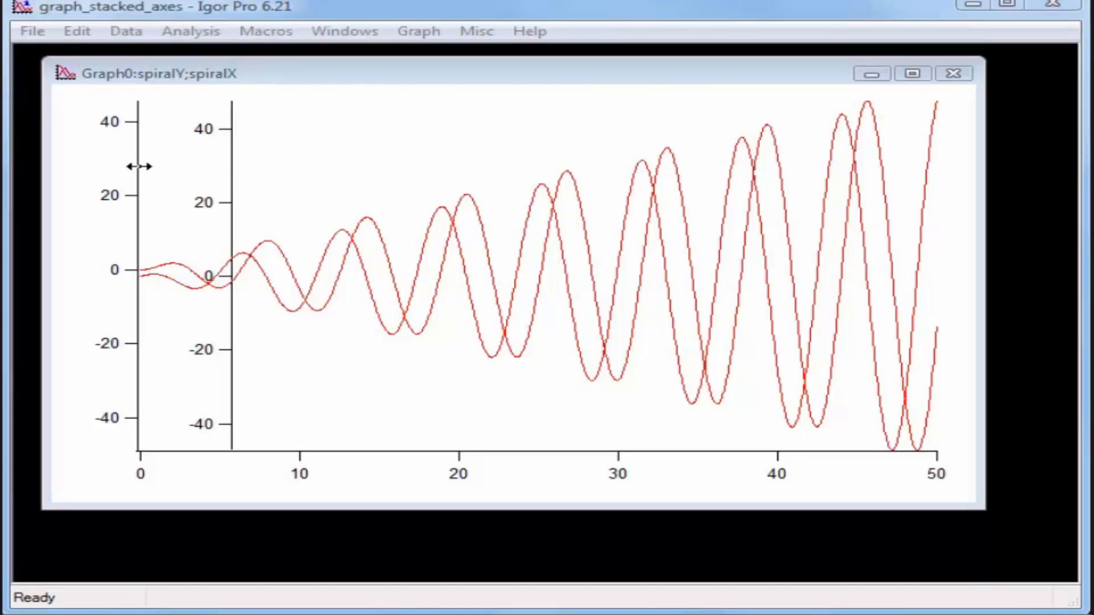
# Limit the left axis to 0–45 % of normal in Modify Axis, then select the L2 axis.
pyautogui.doubleClick(135, 167)
pyautogui.write('45')
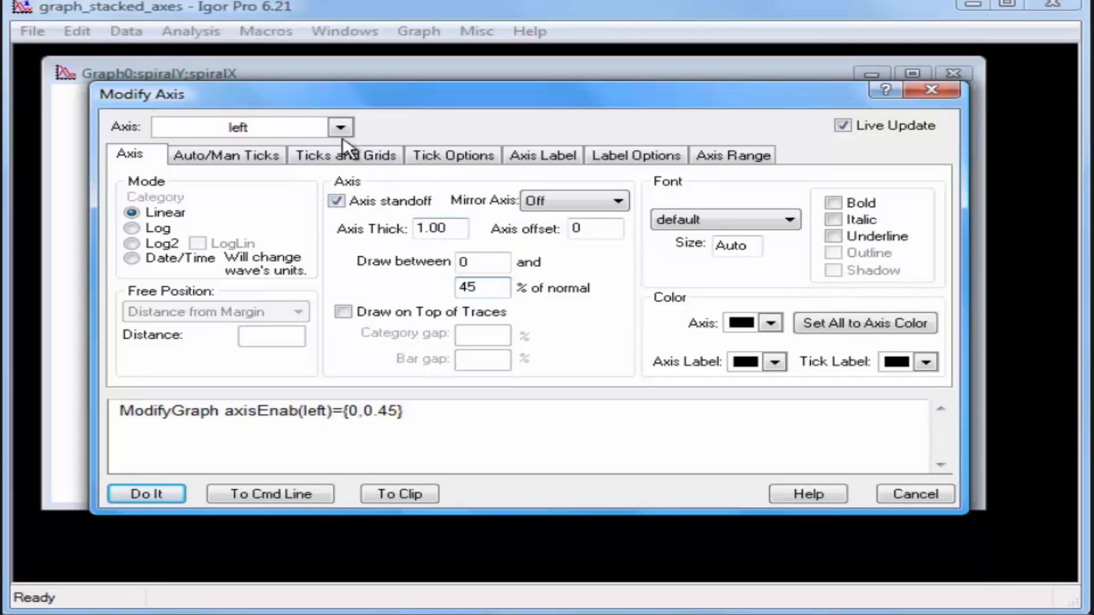
pyautogui.click(340, 127)
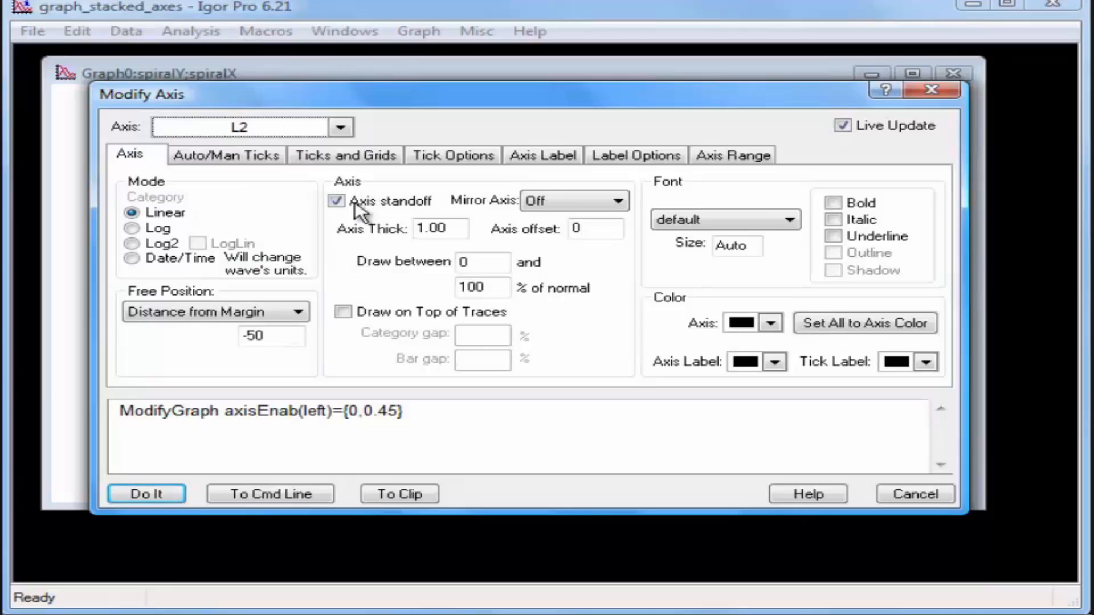
# Draw L2 from 55 to 100 % with Free Position as Fraction of Plot Area 0, and apply.
pyautogui.click(482, 262)
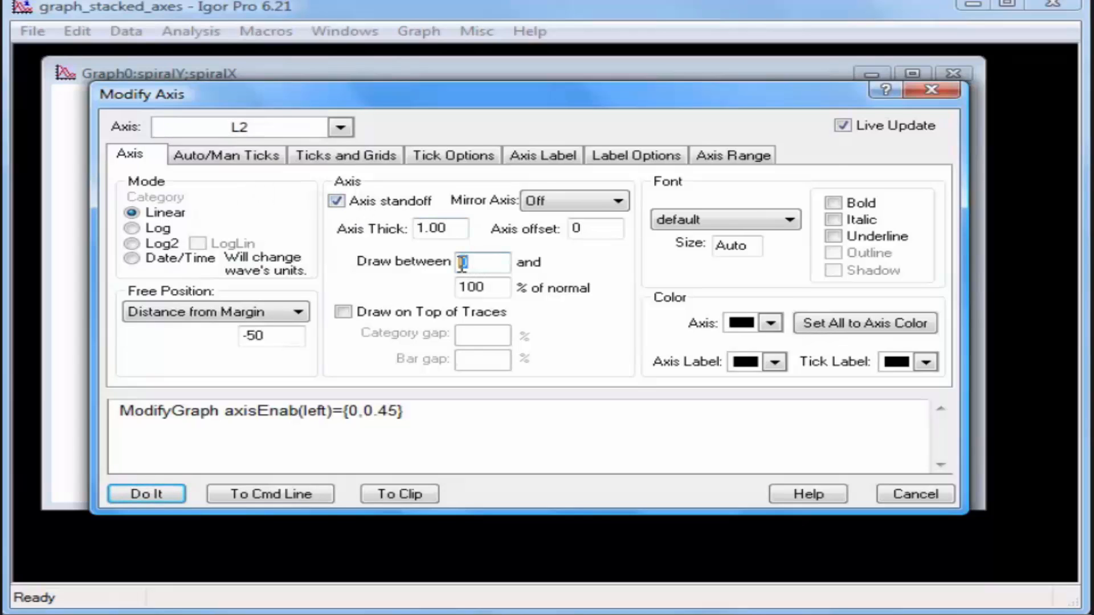
pyautogui.write('55')
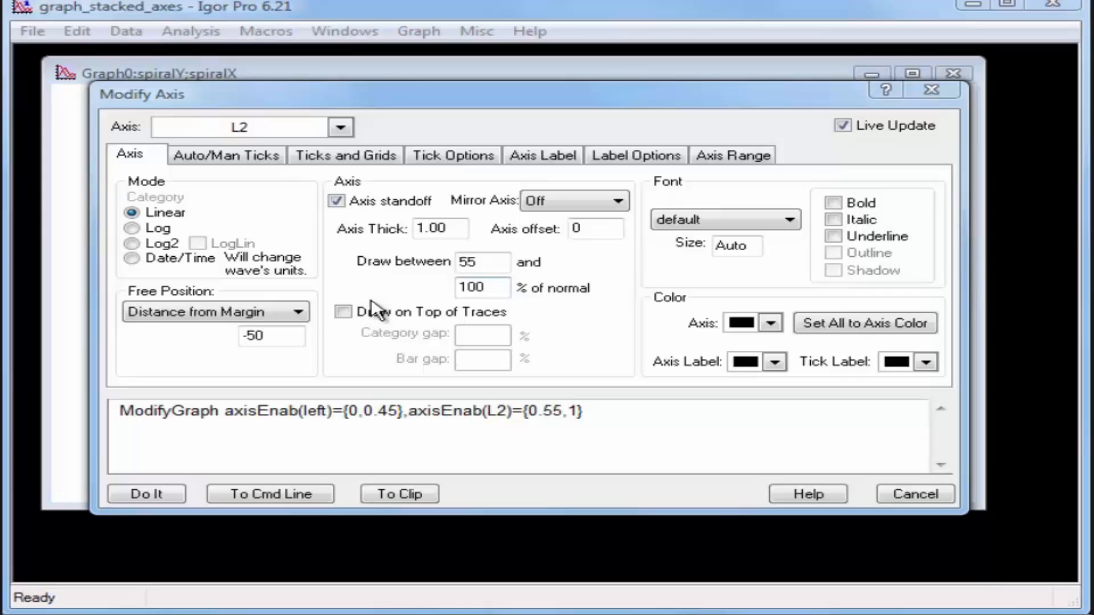
pyautogui.click(300, 312)
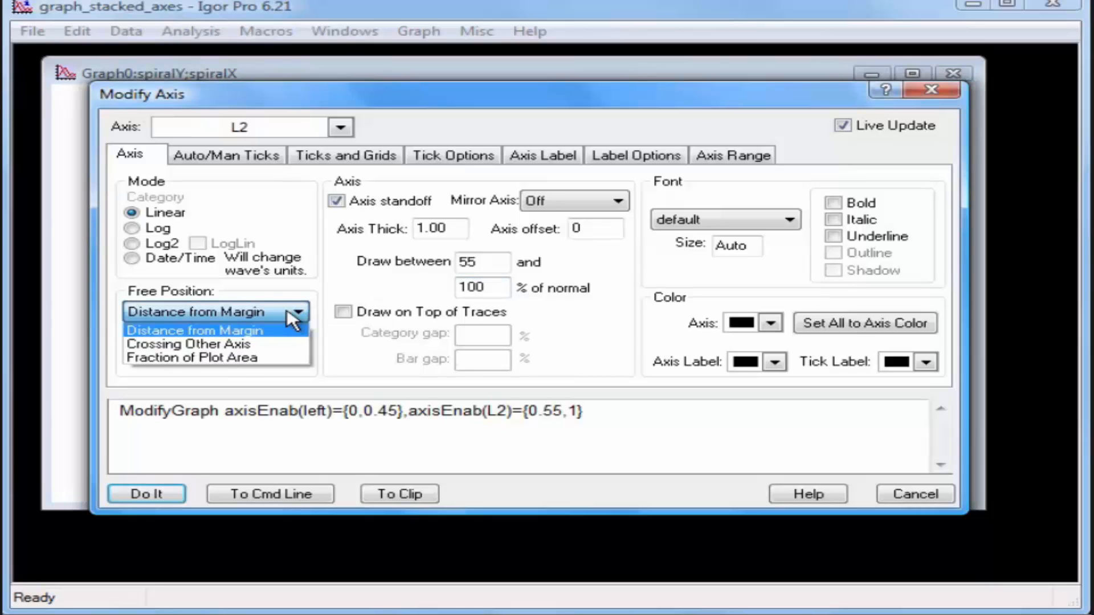
pyautogui.click(192, 356)
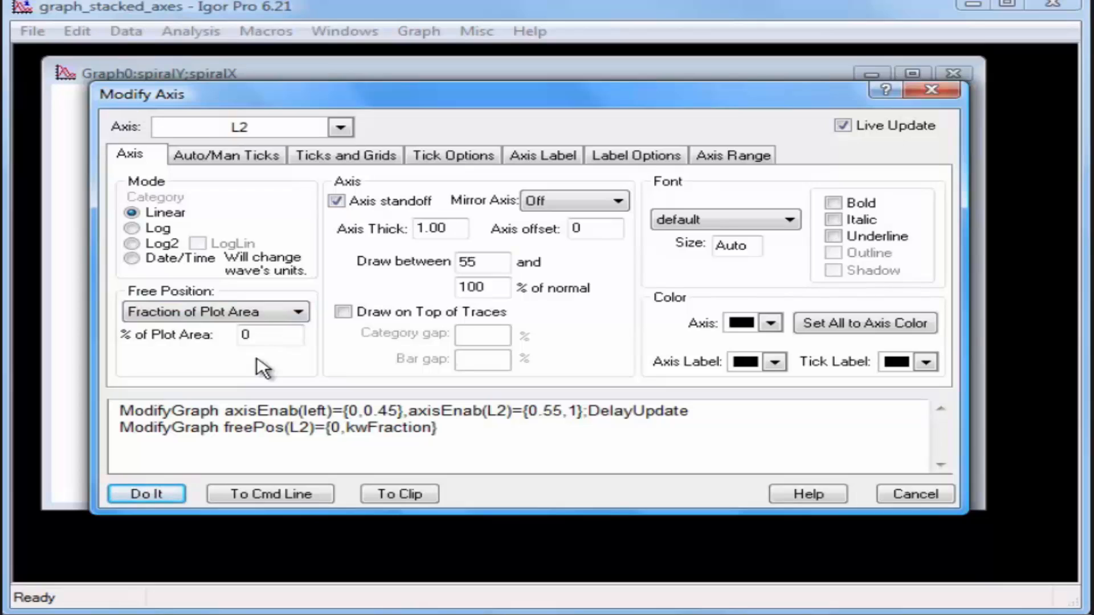
pyautogui.moveTo(224, 356)
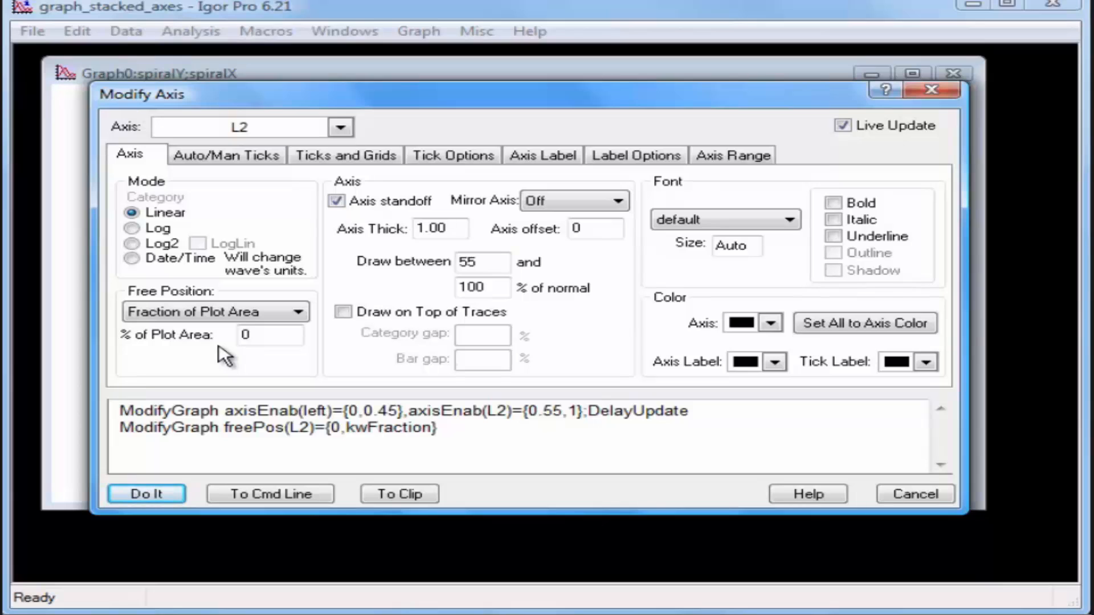
pyautogui.click(147, 493)
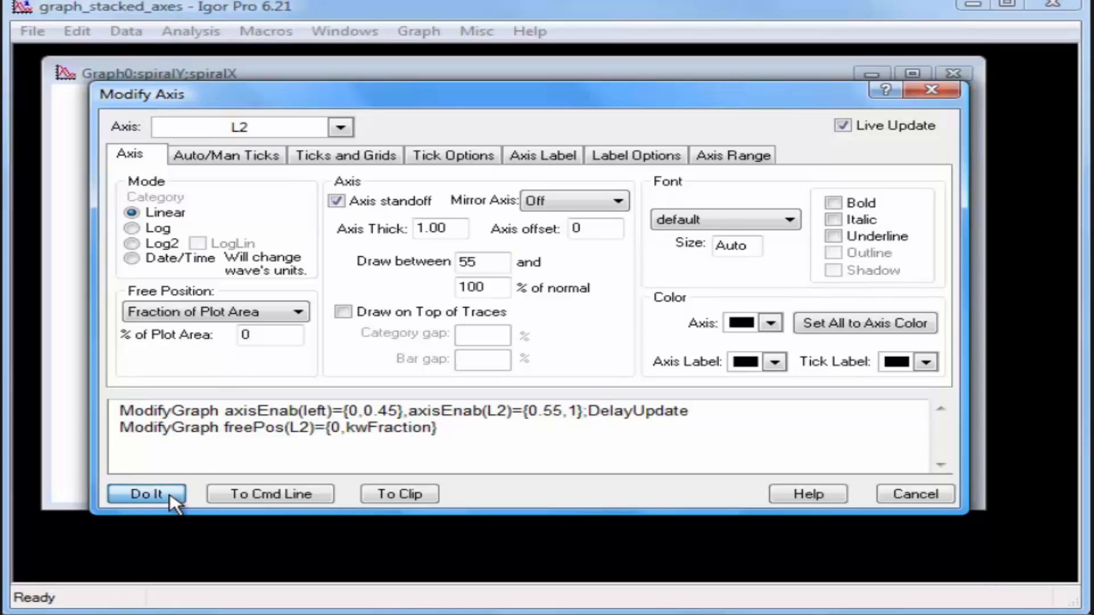
pyautogui.click(146, 493)
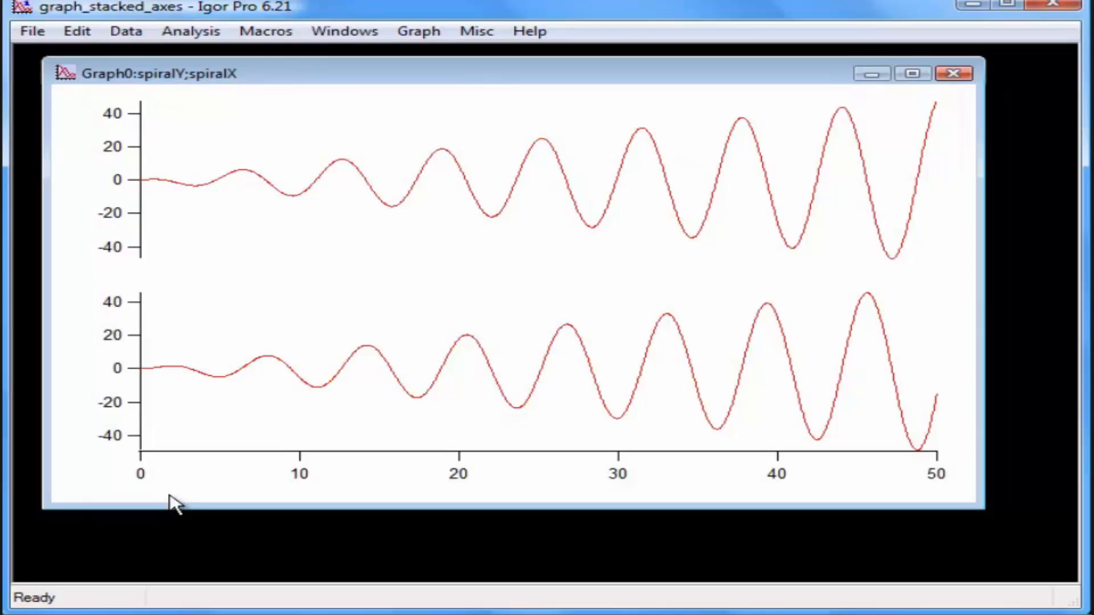